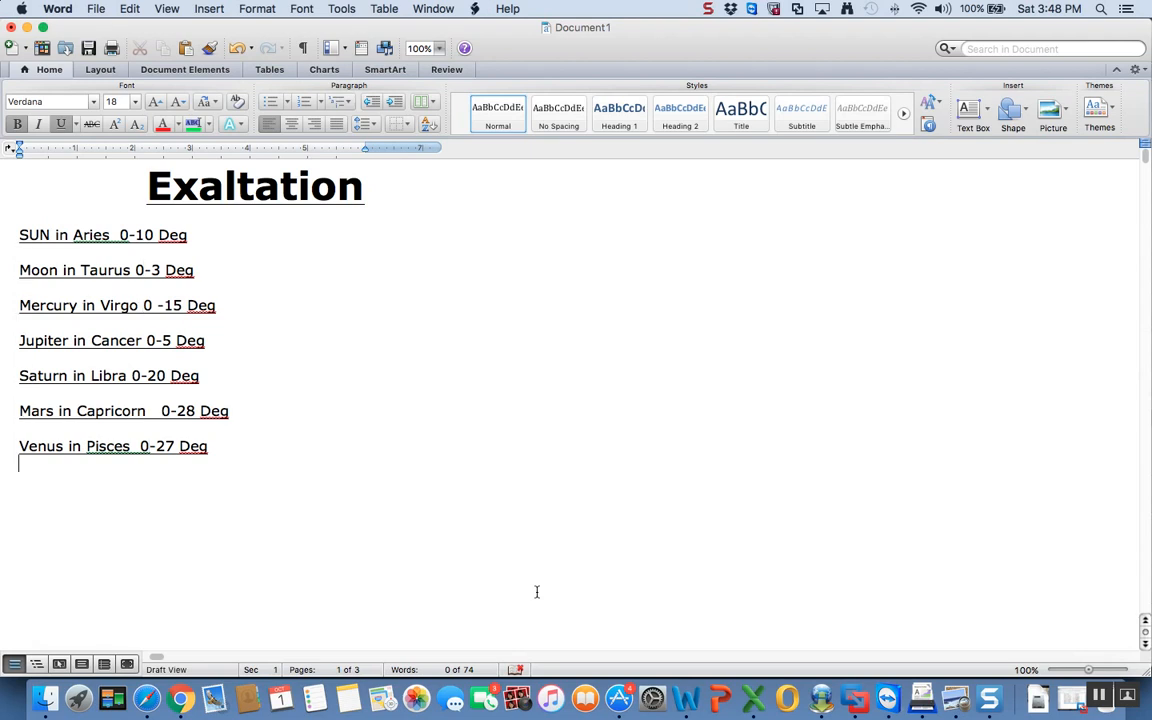
# Step: Scroll to page 2 and place the cursor at the Debilitation heading above its seven planet entries
pyautogui.scroll(-3)
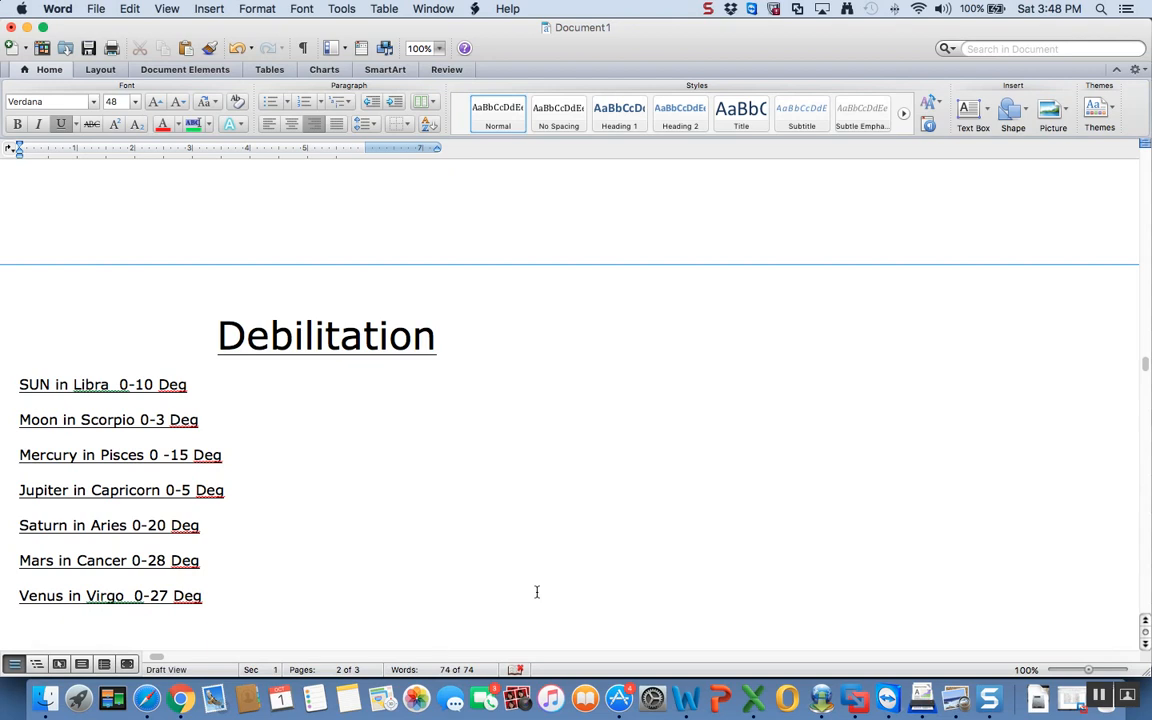
pyautogui.click(436, 620)
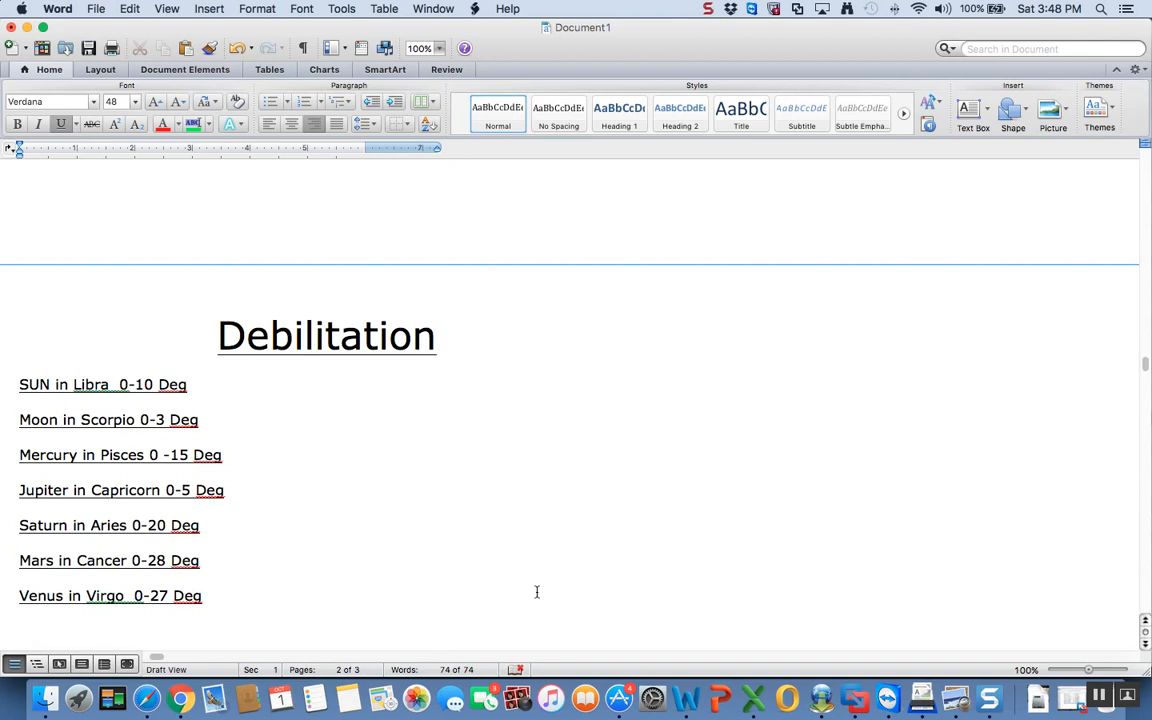
pyautogui.click(436, 624)
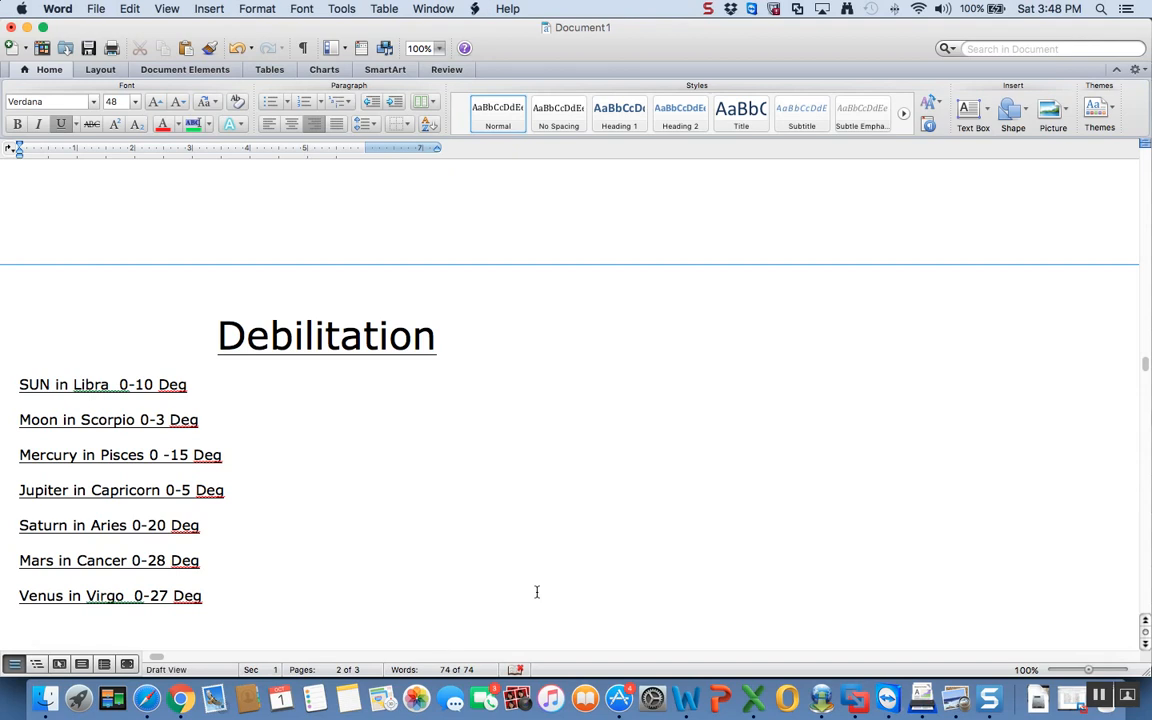
pyautogui.click(436, 624)
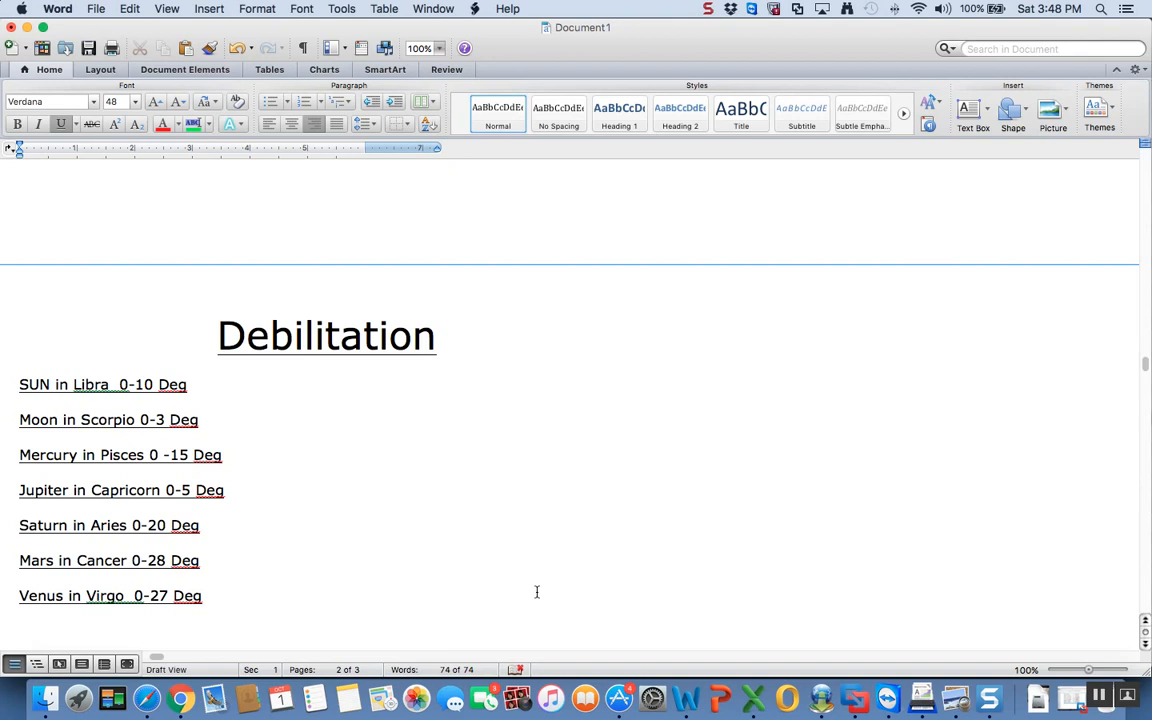
pyautogui.click(436, 630)
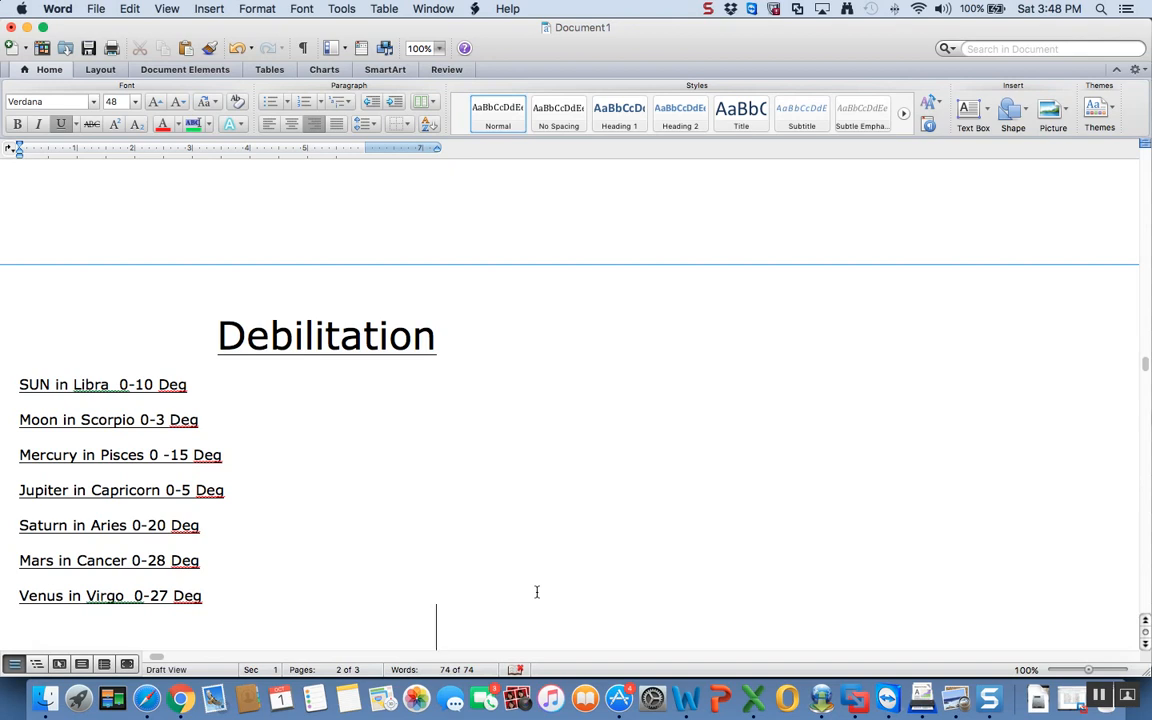